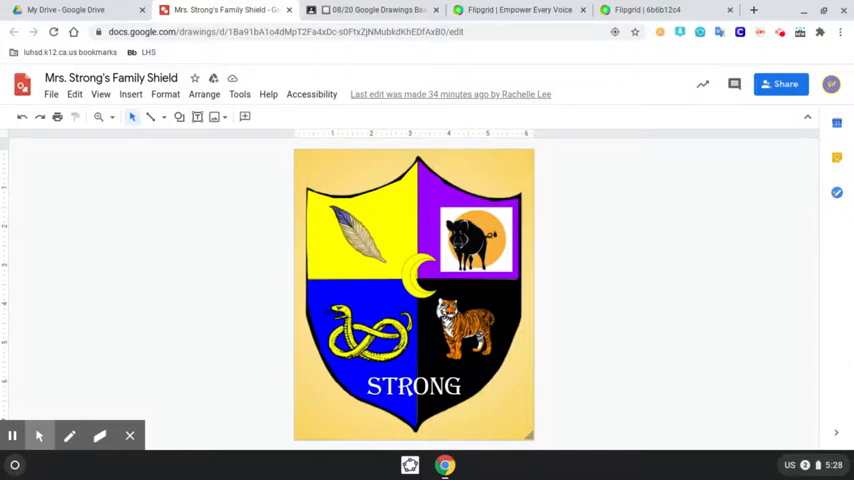
Download the Family Shield drawing from Google Drawings as a JPEG image.
{"action": "left_click", "coordinate": [52, 94]}
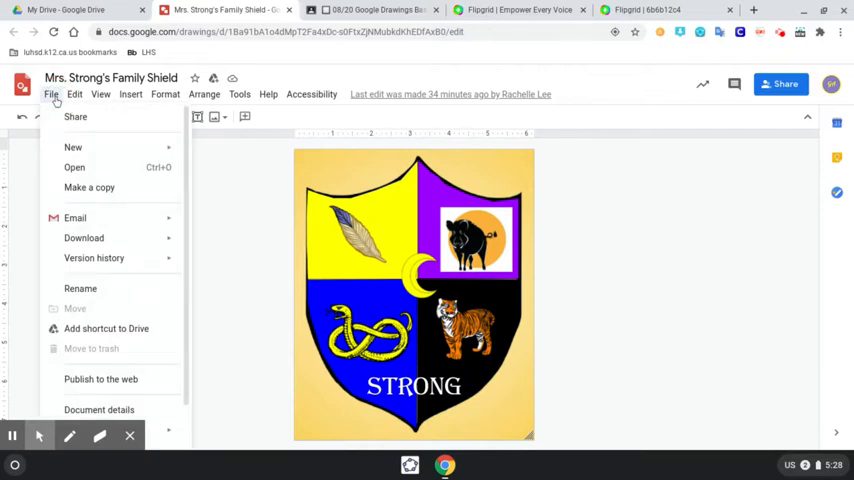
{"action": "left_click", "coordinate": [84, 236]}
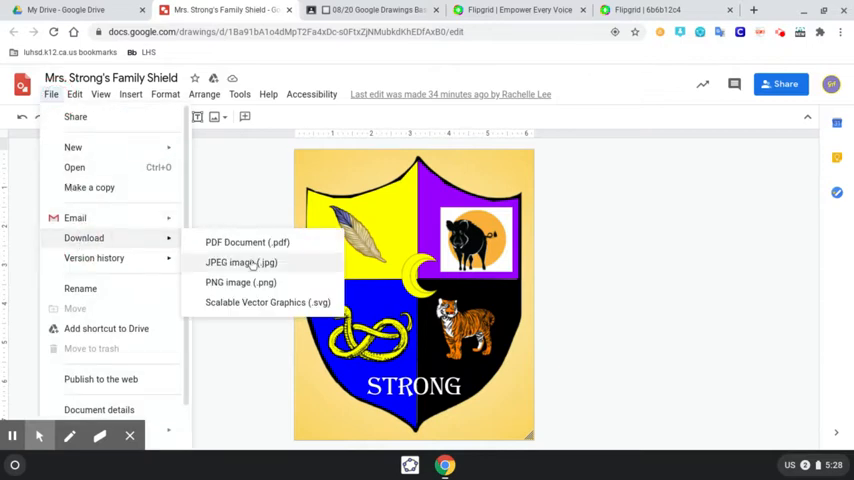
{"action": "left_click", "coordinate": [240, 262]}
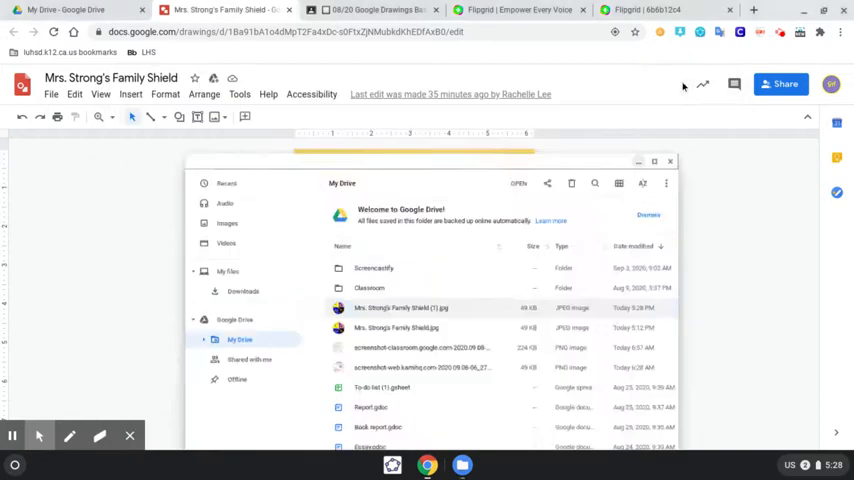
Switch to the Flipgrid topic and begin recording a new response.
{"action": "left_click", "coordinate": [660, 10]}
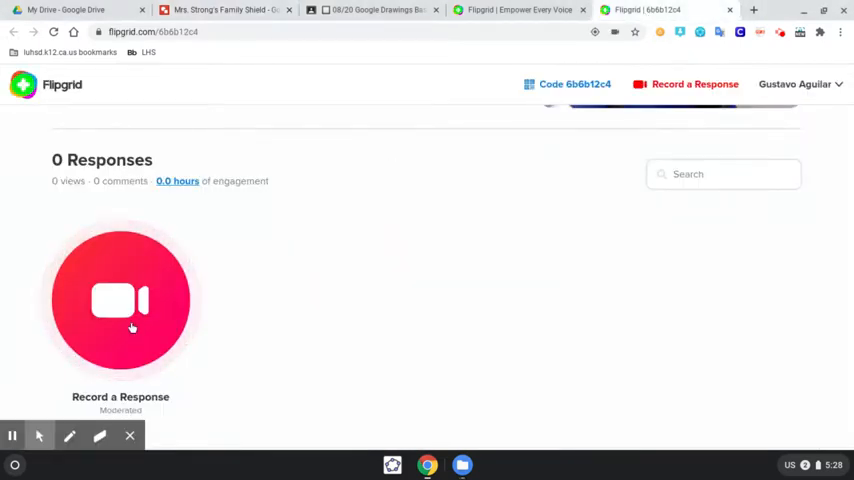
{"action": "left_click", "coordinate": [120, 300]}
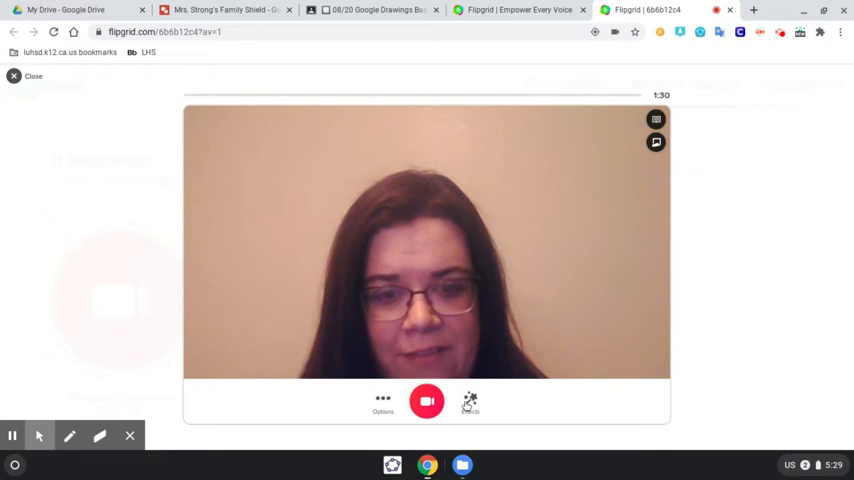
Add a custom sticker from Effects, choosing the downloaded family shield image in My Drive.
{"action": "left_click", "coordinate": [470, 400]}
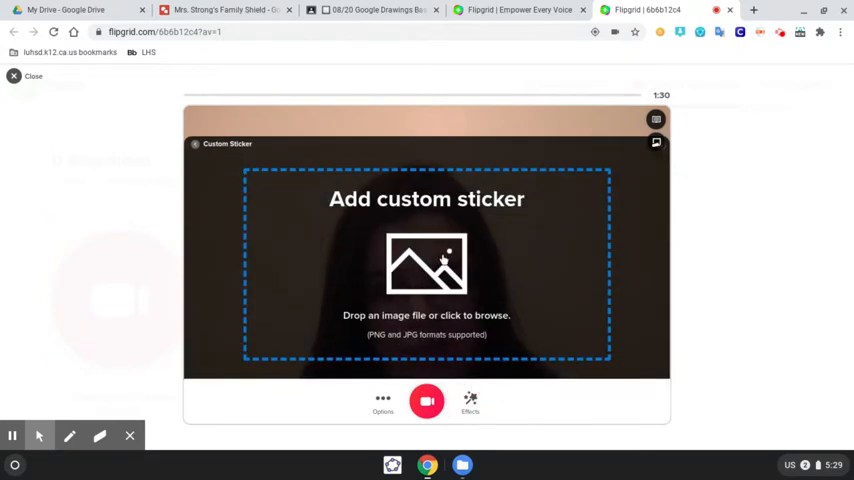
{"action": "left_click", "coordinate": [428, 264]}
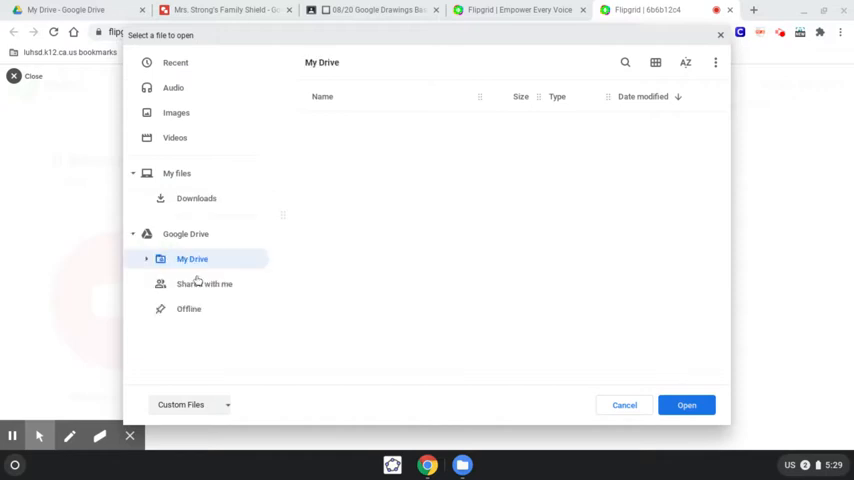
{"action": "left_click", "coordinate": [192, 258]}
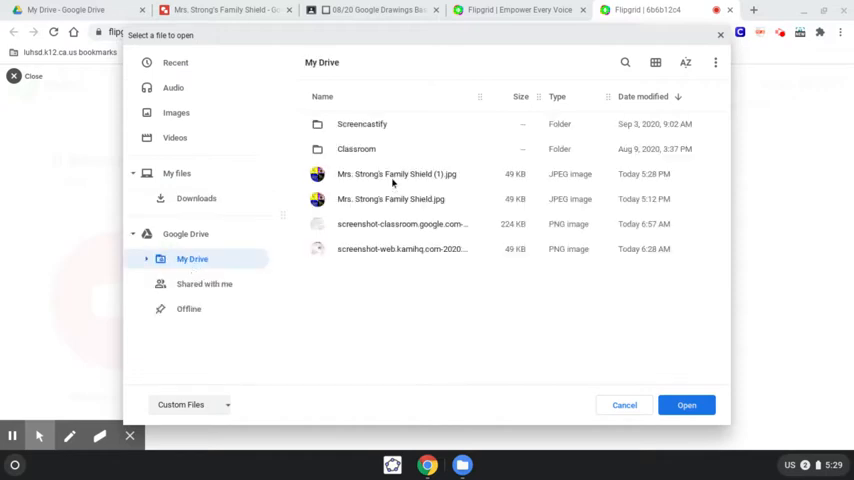
{"action": "left_click", "coordinate": [396, 172]}
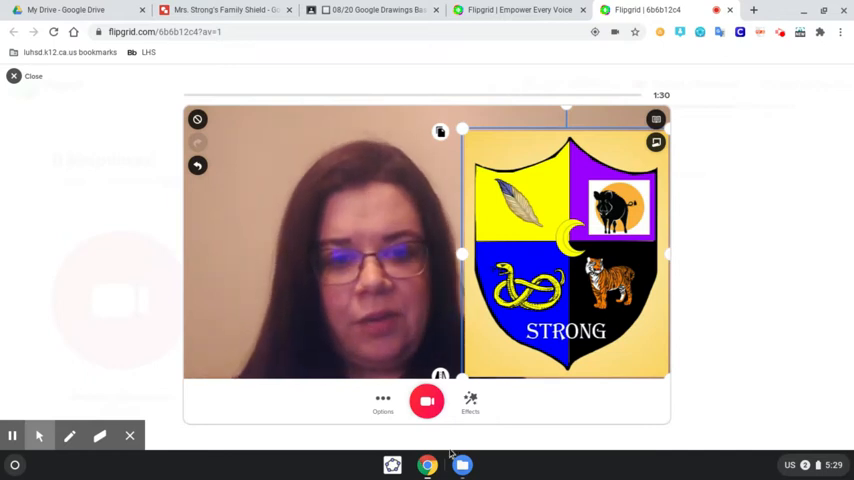
Start recording the video with the family shield sticker beside the camera frame.
{"action": "left_click", "coordinate": [426, 400]}
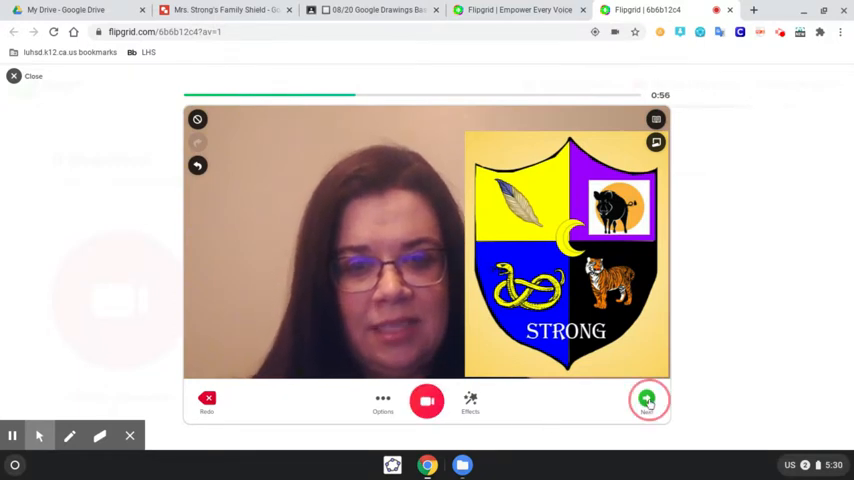
Finish the recording, accept the review, capture a selfie cover photo and continue to submission.
{"action": "left_click", "coordinate": [648, 400]}
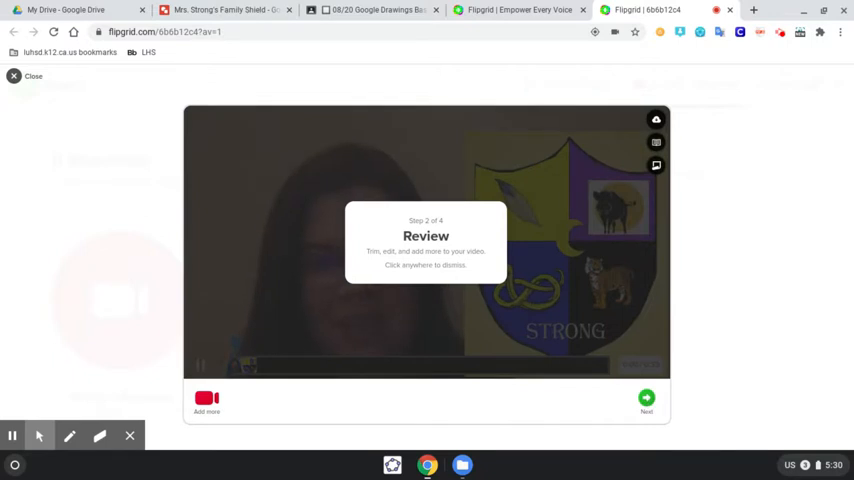
{"action": "left_click", "coordinate": [646, 400]}
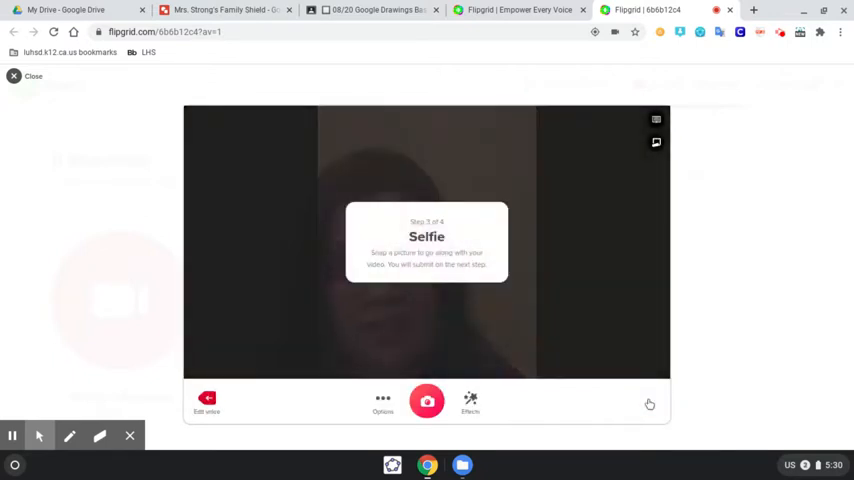
{"action": "mouse_move", "coordinate": [624, 402]}
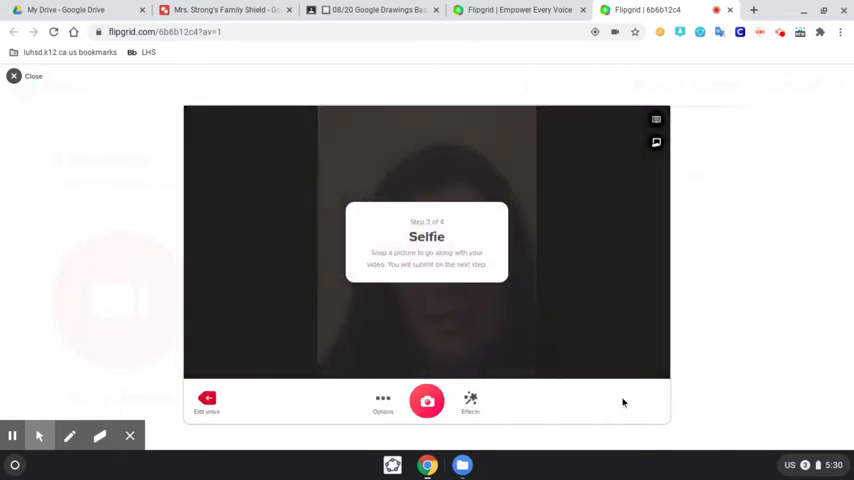
{"action": "left_click", "coordinate": [428, 400]}
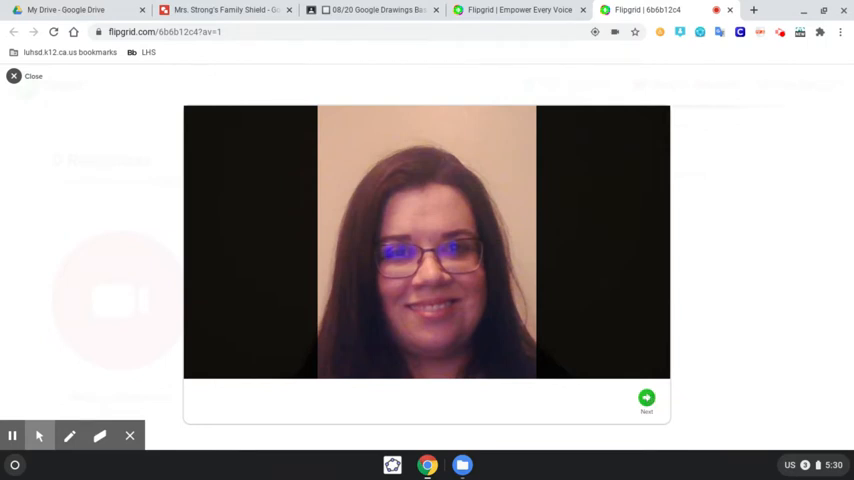
{"action": "left_click", "coordinate": [646, 398]}
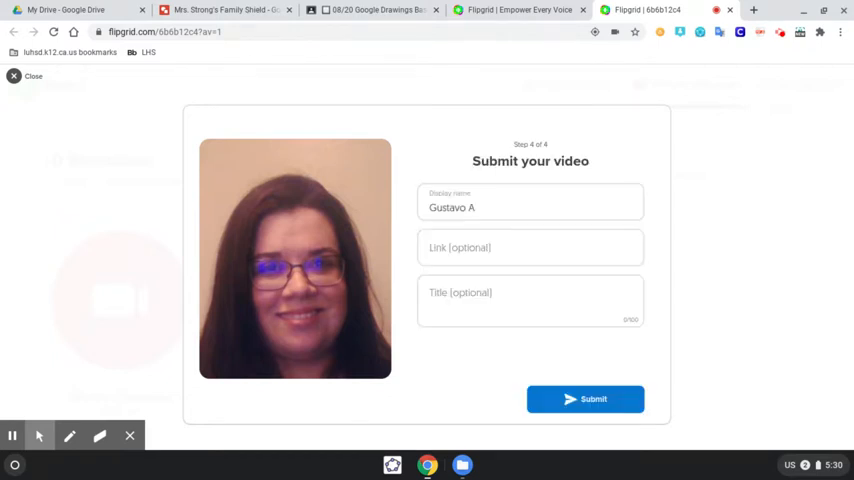
Set the display name to 'First Name L' and submit the video response.
{"action": "left_click", "coordinate": [466, 204]}
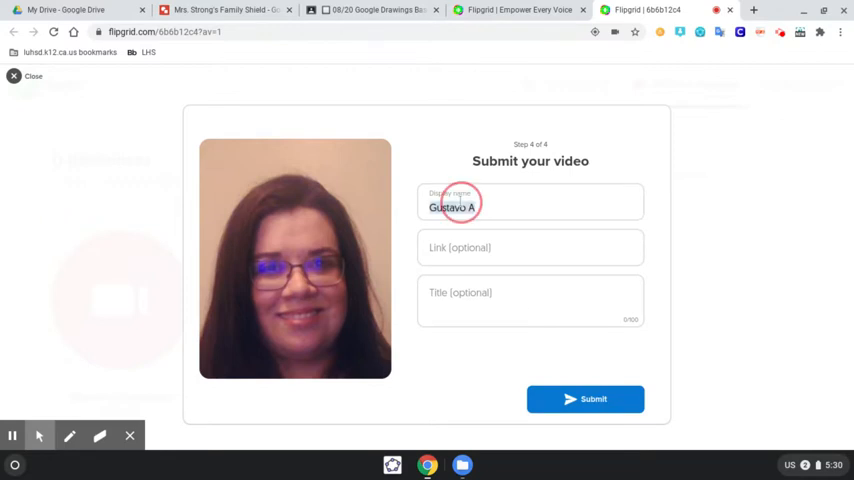
{"action": "type", "text": "First"}
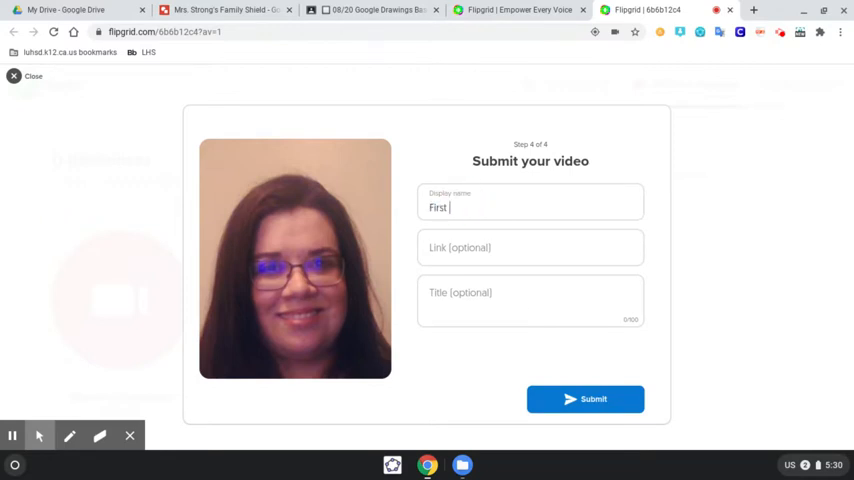
{"action": "type", "text": "Name L"}
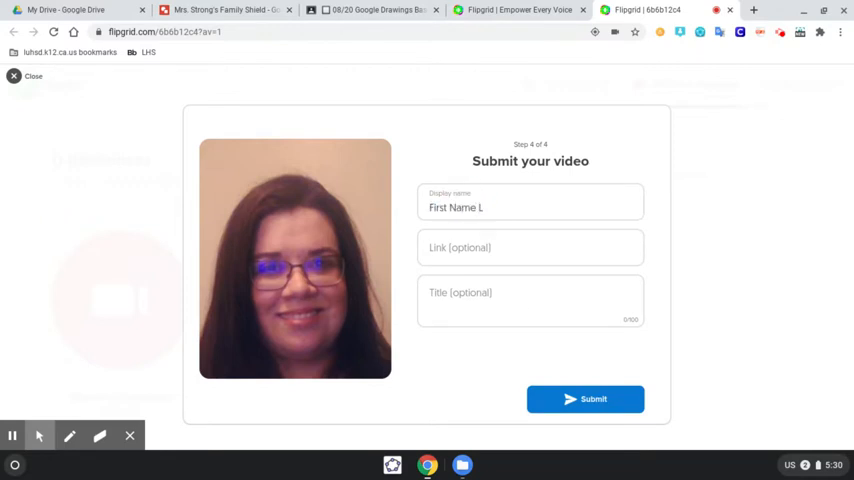
{"action": "left_click", "coordinate": [584, 400]}
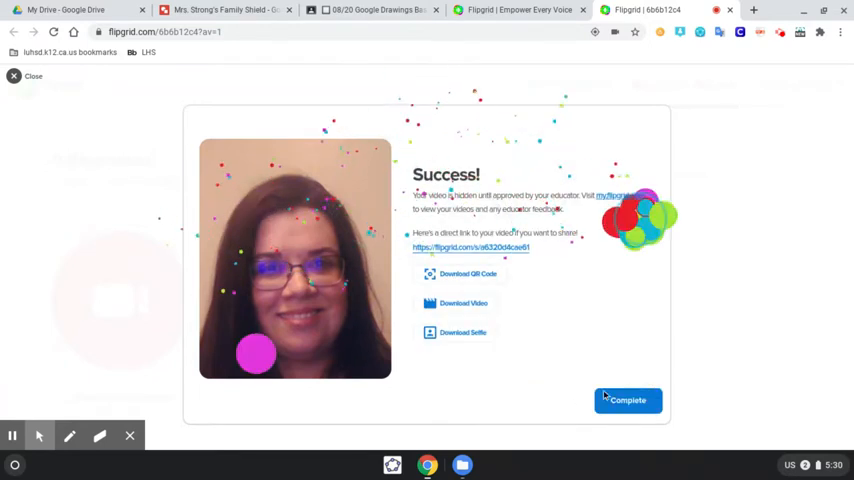